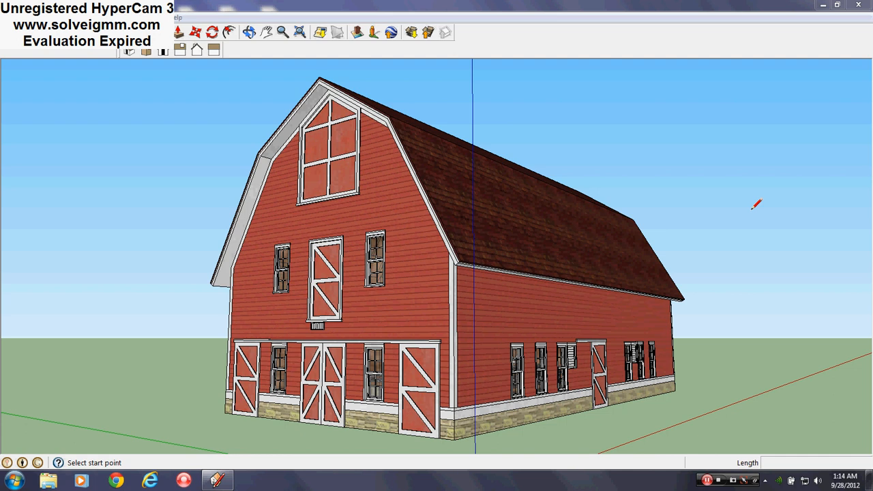
mouse_move(819, 285)
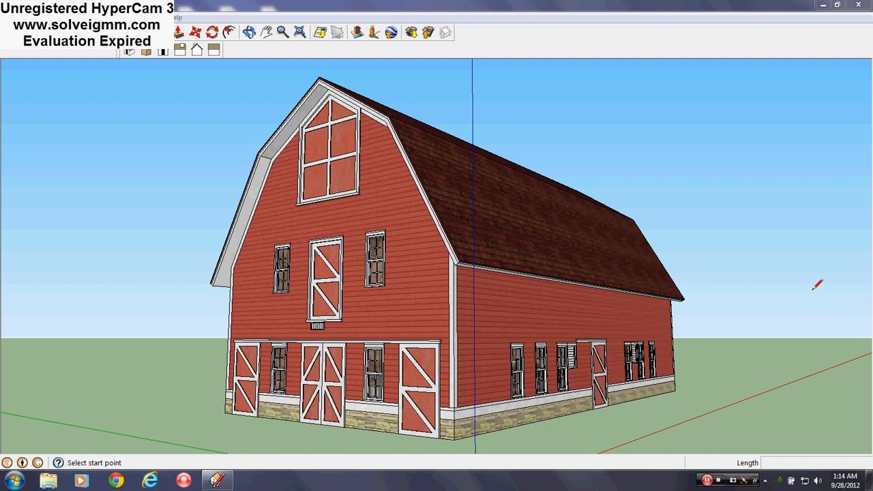
mouse_move(776, 385)
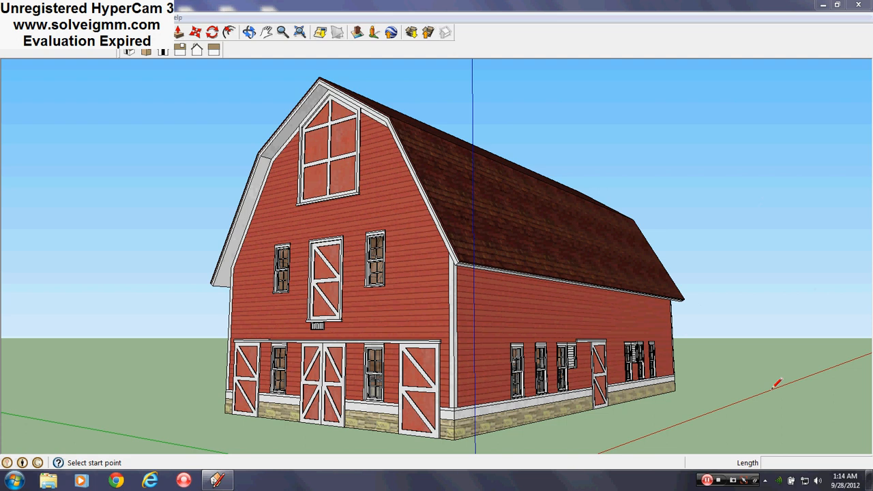
mouse_move(243, 308)
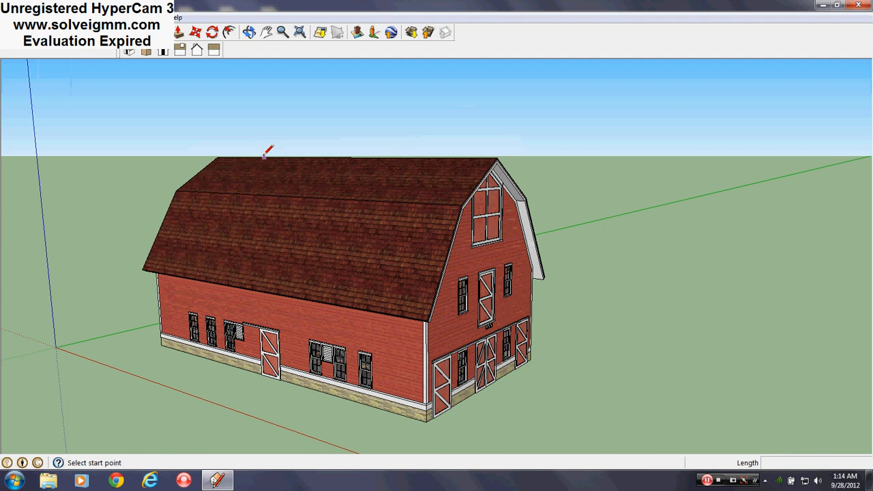
mouse_move(430, 352)
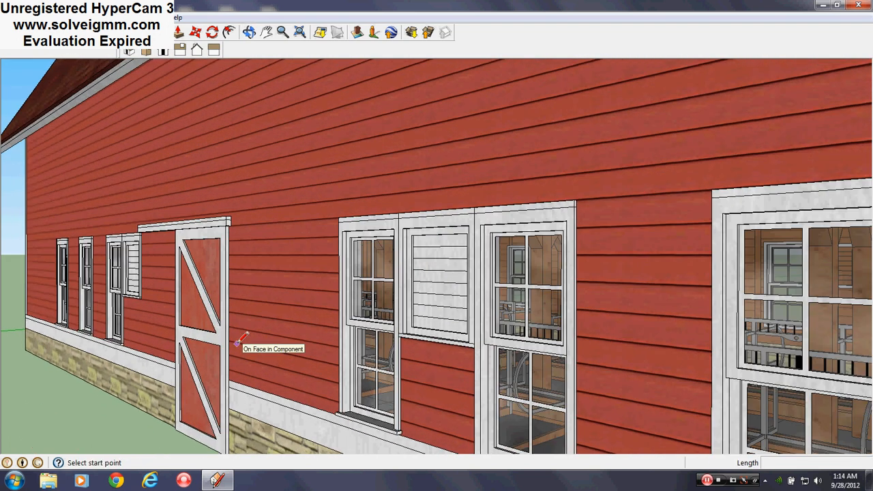
mouse_move(144, 229)
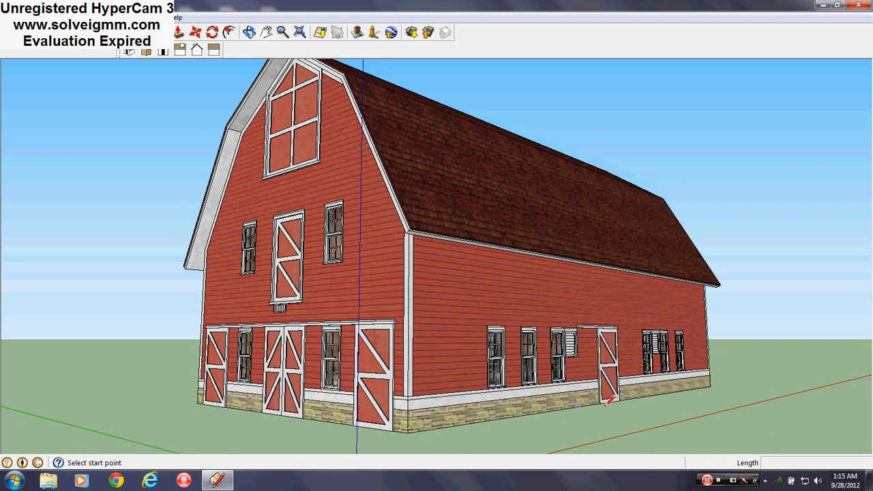
mouse_move(329, 443)
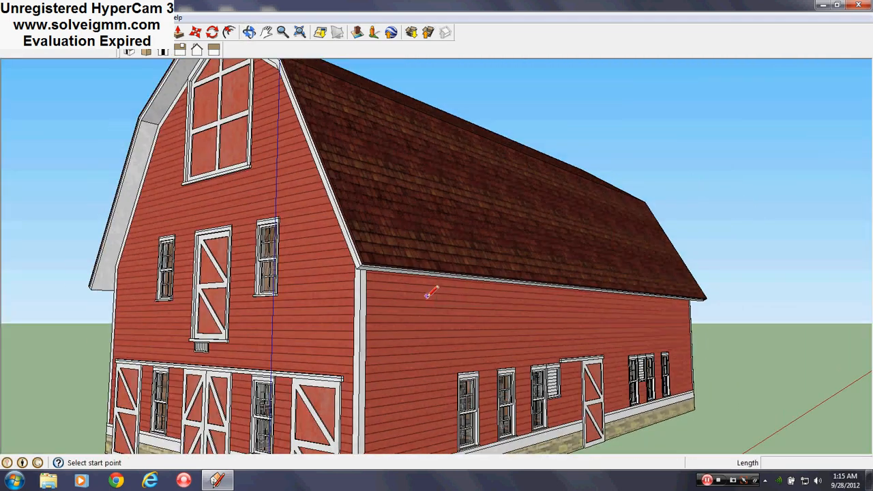
- Orbit around to the front gable end and then away from the flat side elevation
drag(430, 294, 457, 311)
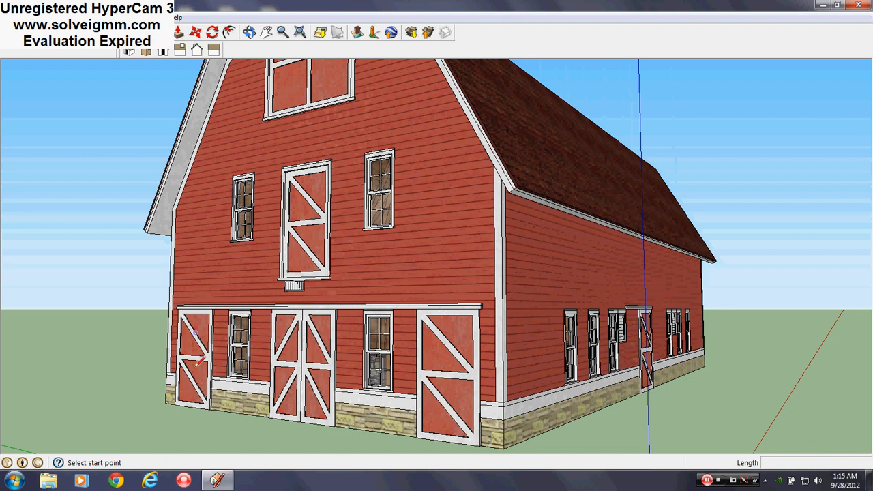
mouse_move(246, 338)
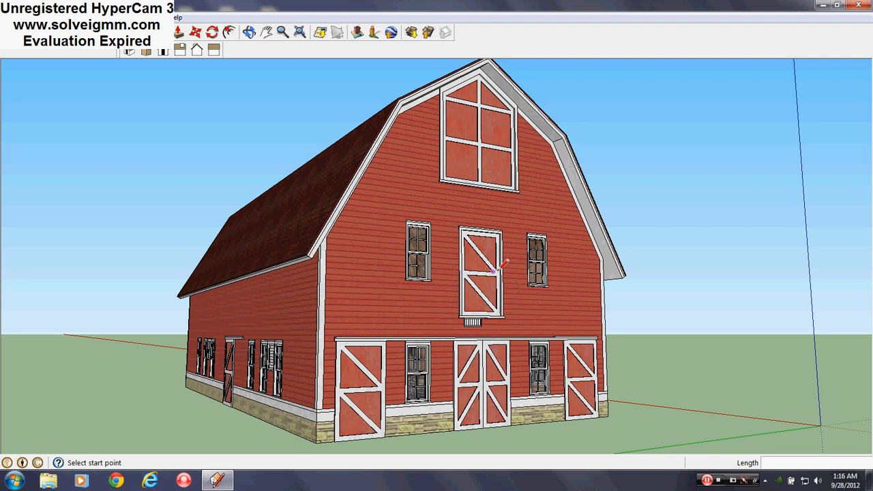
mouse_move(493, 270)
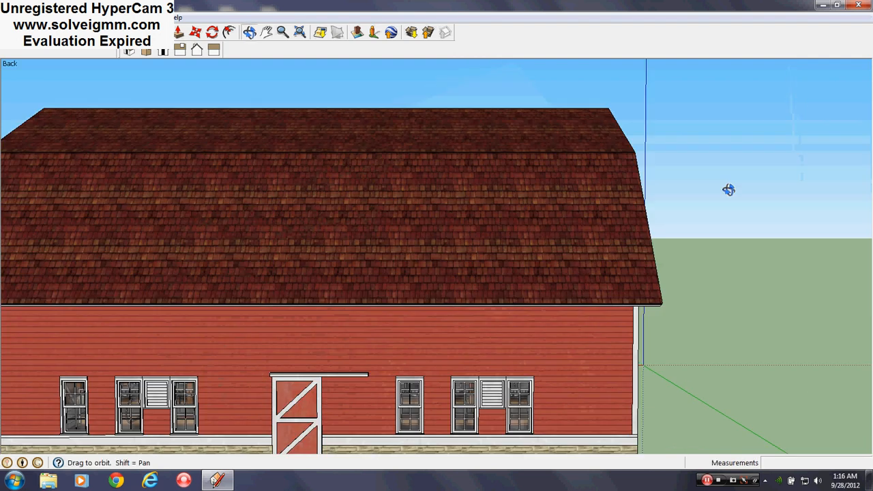
drag(729, 190, 444, 287)
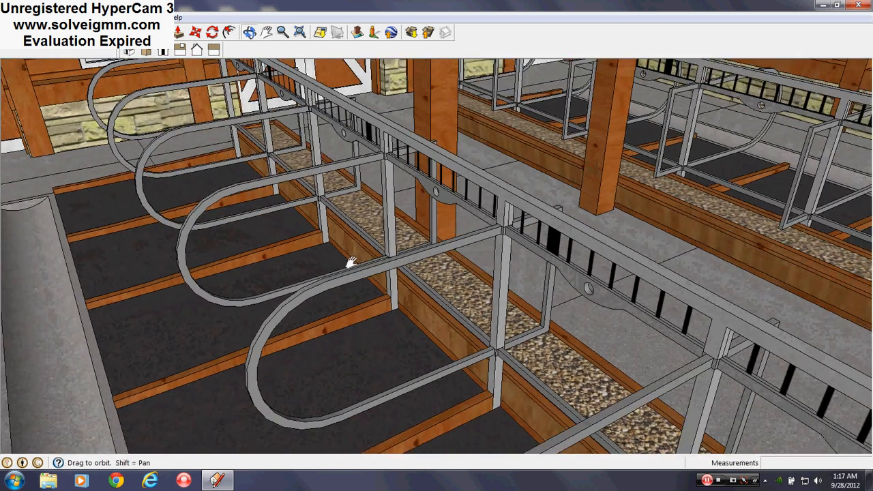
- Show the Layers dialog via the Window menu, listing Layer0 and Loft, and adjust visibility
click(184, 16)
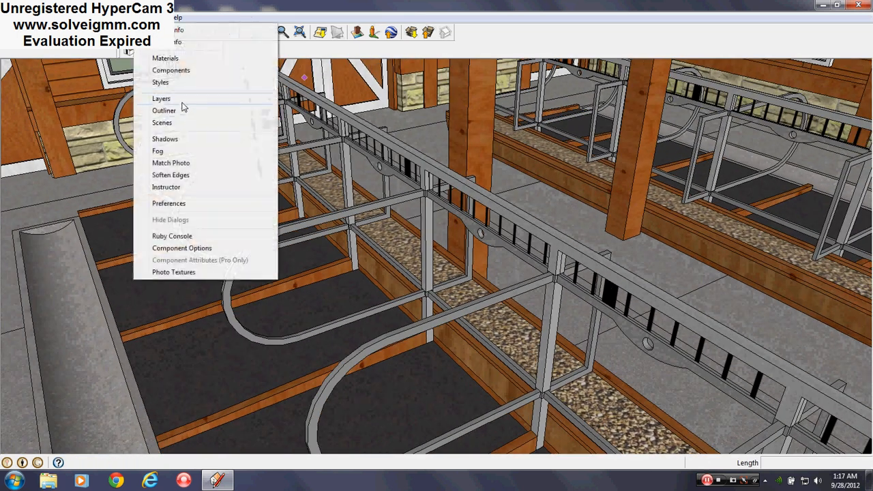
click(161, 98)
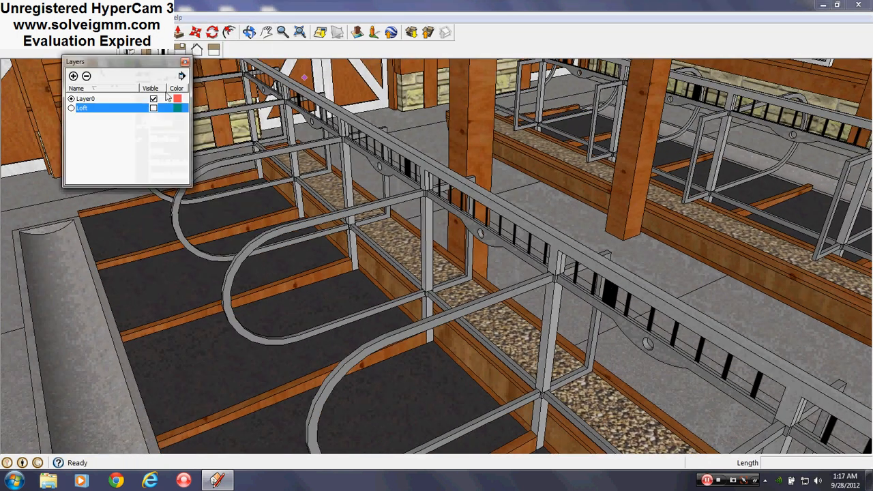
click(186, 61)
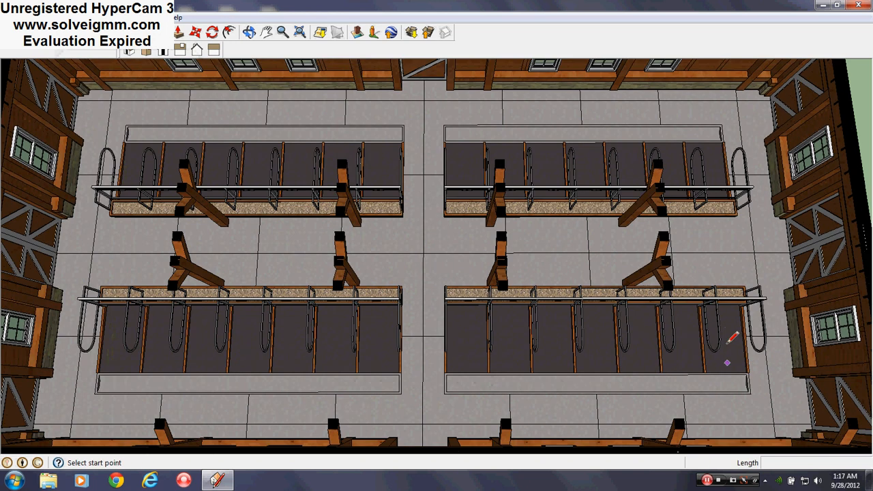
mouse_move(430, 316)
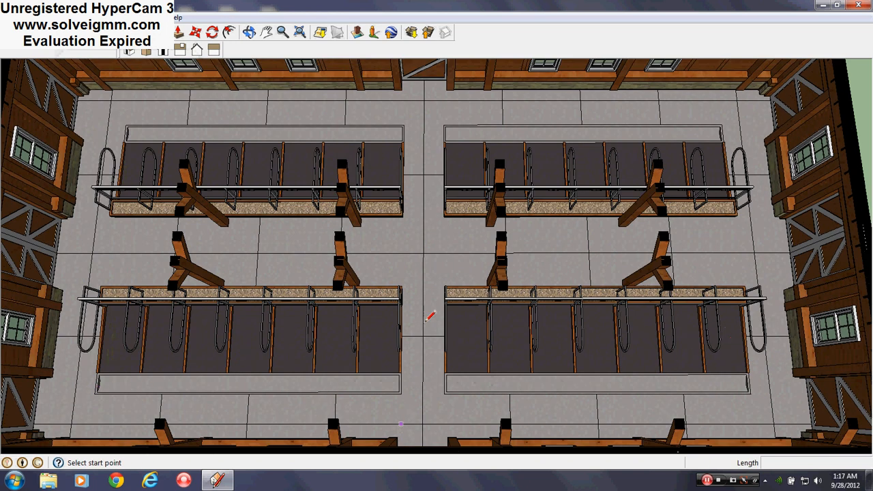
mouse_move(485, 312)
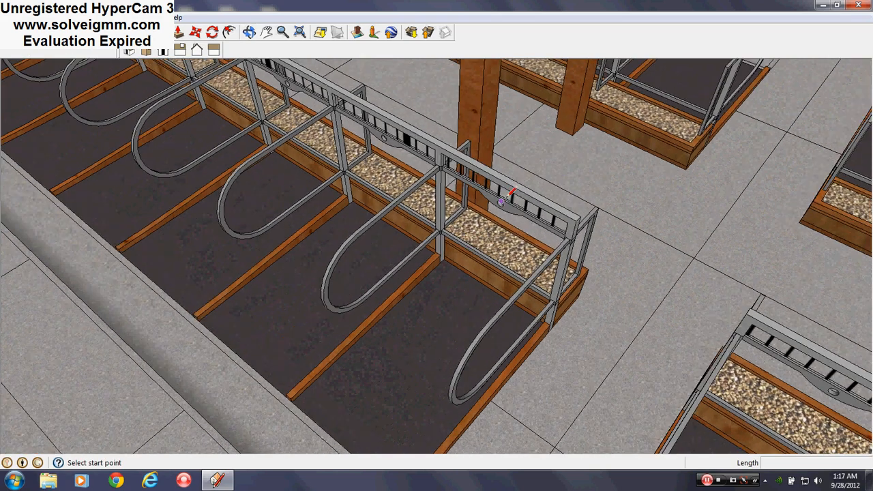
- Zoom onto the feed rail and orbit down to a level view along the stall row
drag(498, 201, 491, 208)
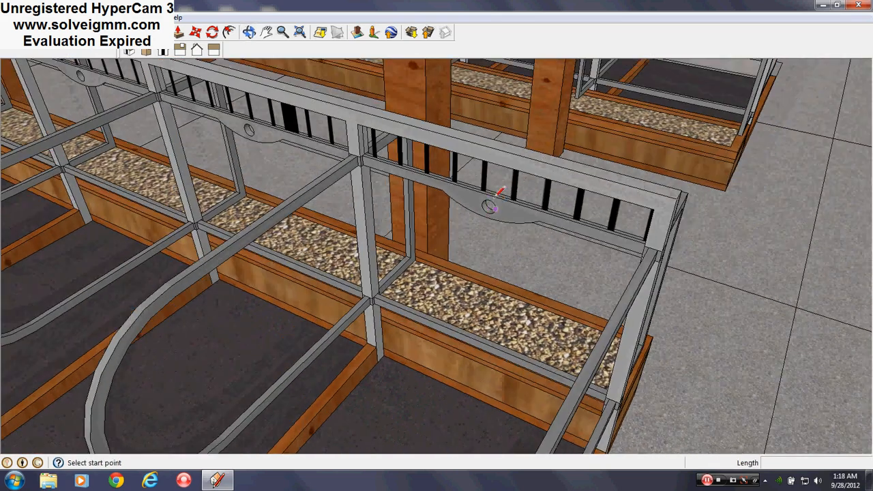
drag(494, 208, 529, 303)
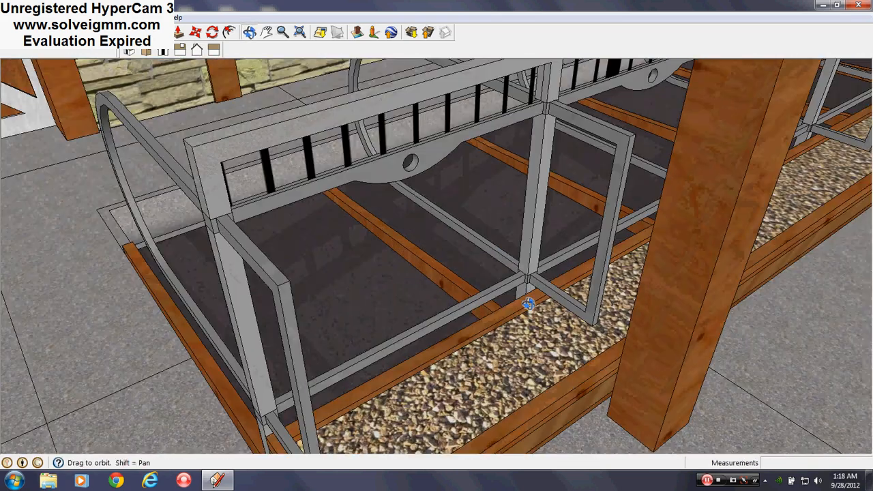
drag(530, 303, 584, 241)
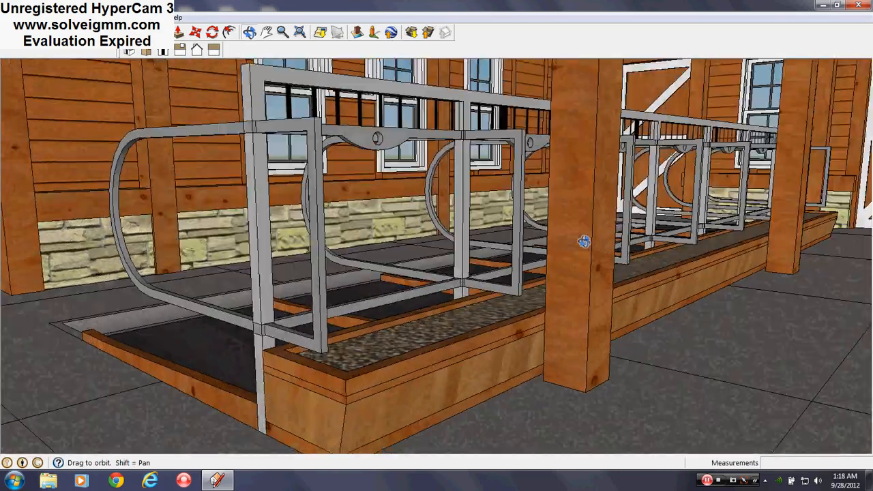
drag(584, 240, 338, 415)
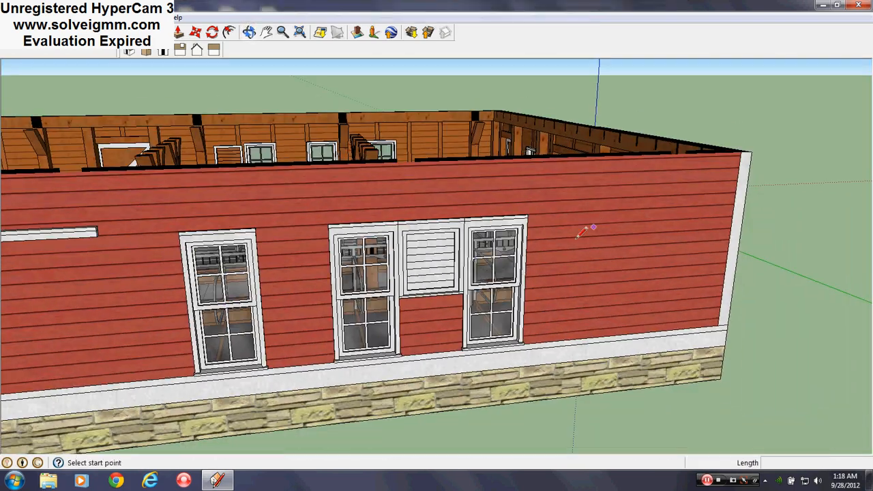
- Orbit around the cut-away barn walls to see the interior timbers behind them
drag(580, 232, 314, 332)
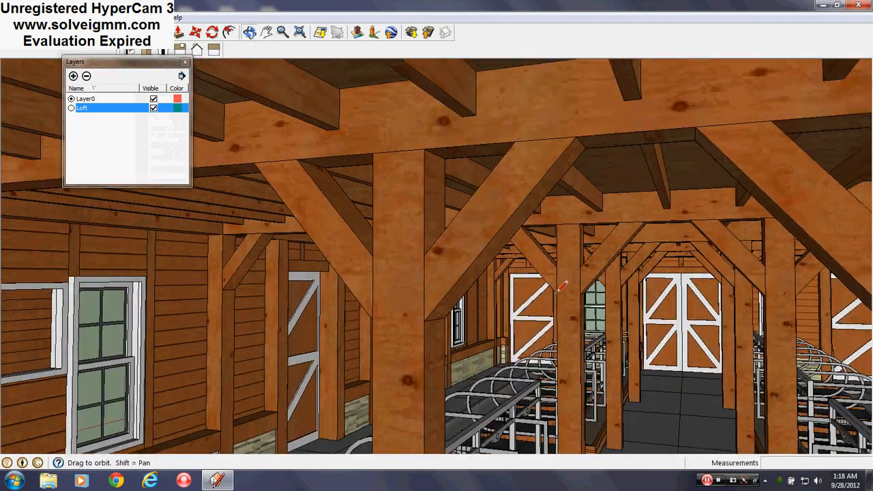
- Rise to the loft floor, look up at the rafters, close in on the roof boards, then pull away
drag(560, 286, 717, 225)
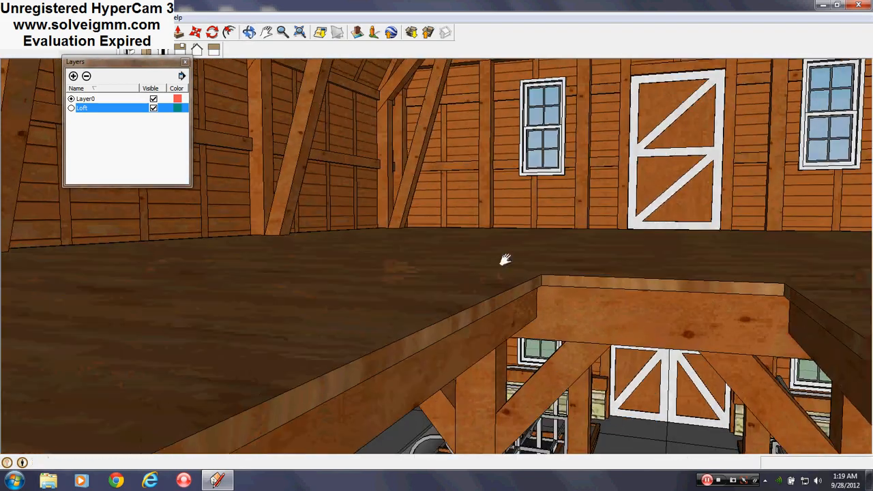
drag(506, 259, 788, 171)
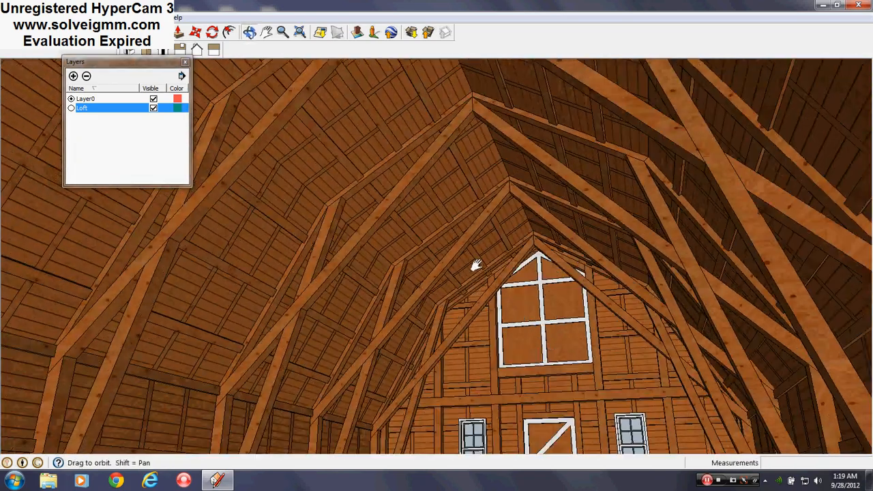
drag(475, 266, 525, 194)
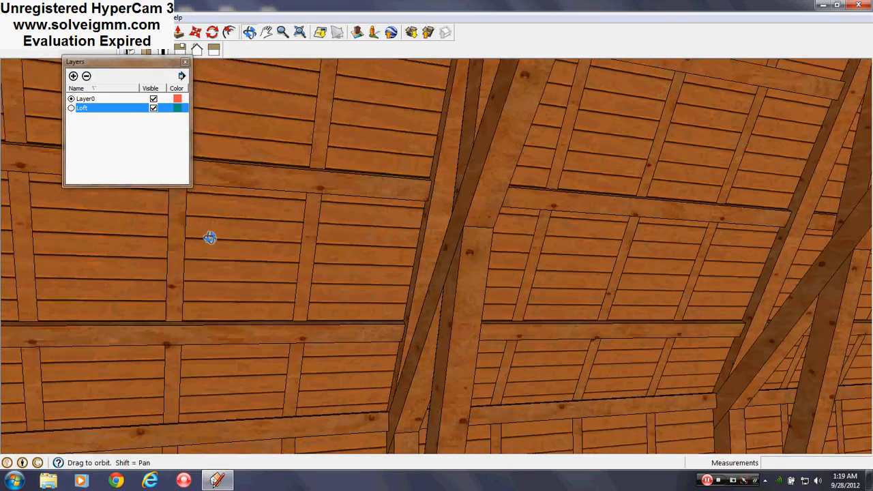
drag(210, 237, 707, 229)
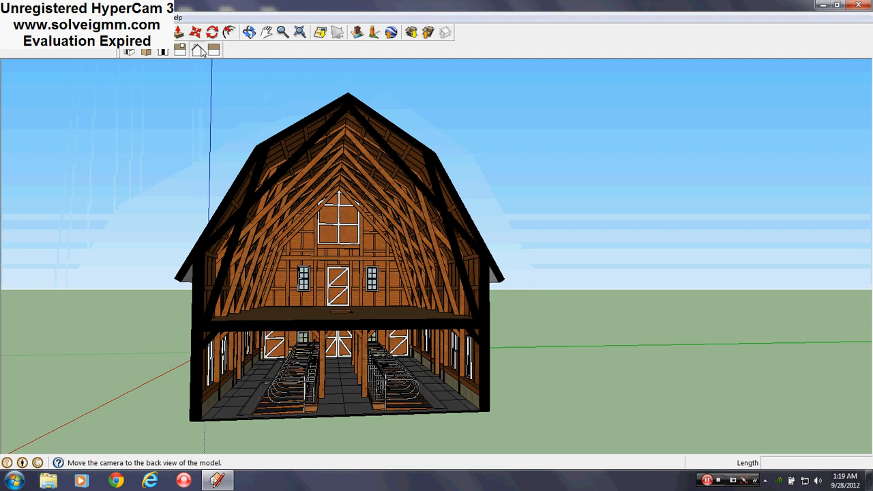
- Switch to the Back standard view to see the cutaway elevation with rafters, loft and stalls
click(196, 49)
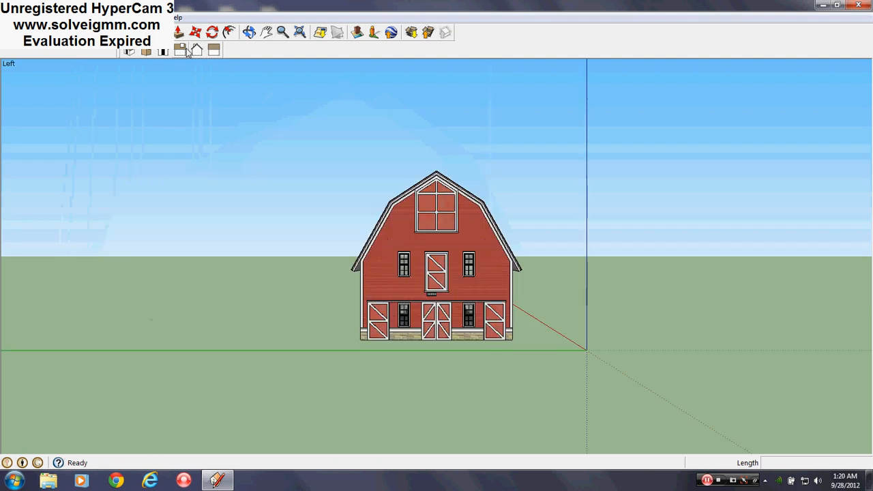
- Switch to the Right standard view for a flat end elevation exposing the black timber frame
click(180, 49)
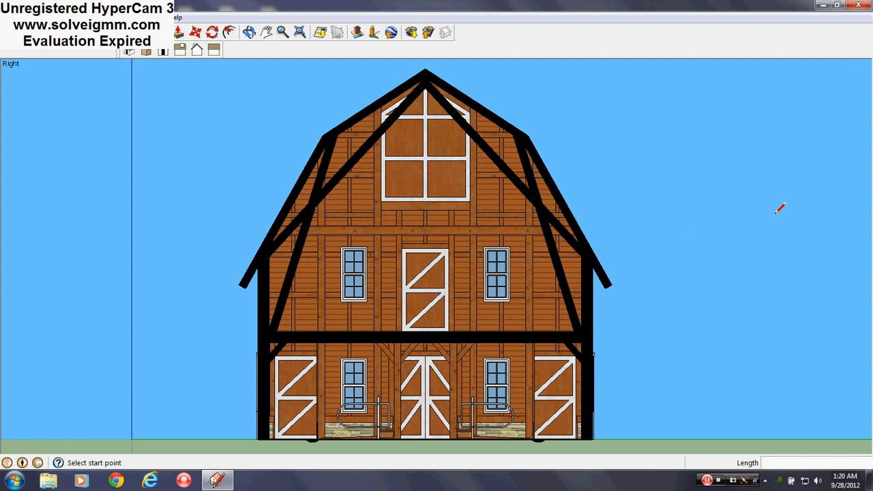
mouse_move(579, 312)
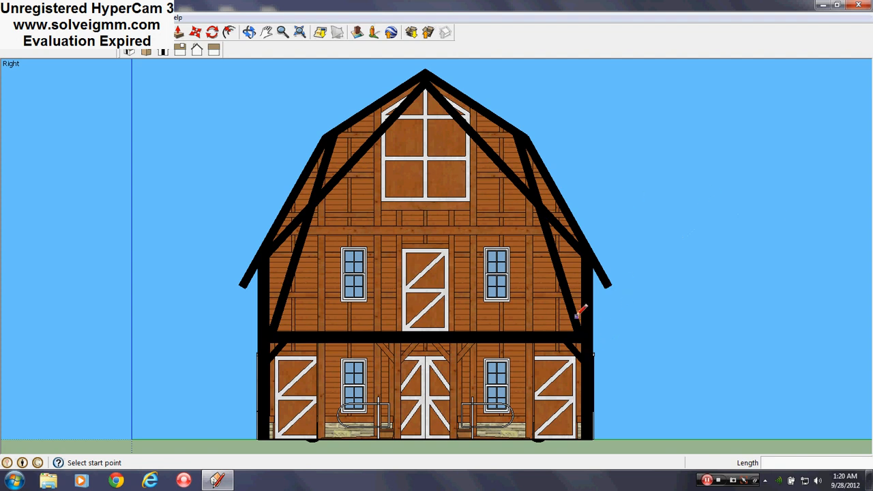
mouse_move(590, 426)
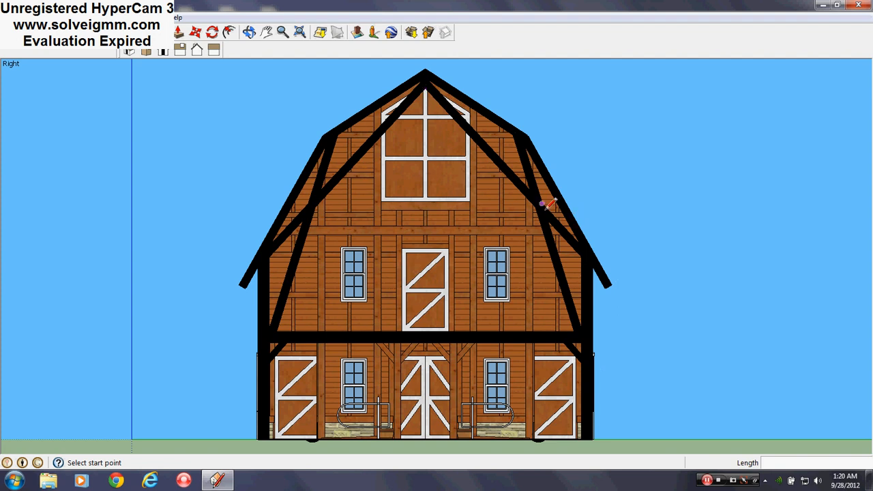
mouse_move(593, 258)
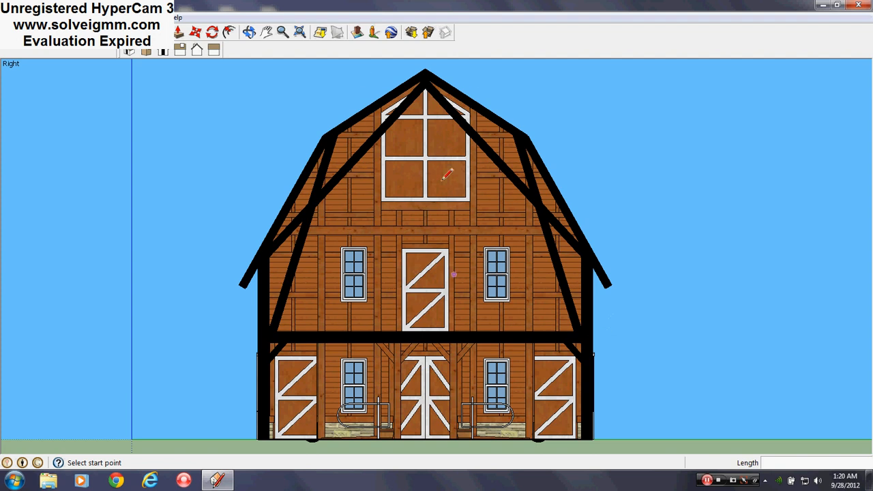
mouse_move(434, 131)
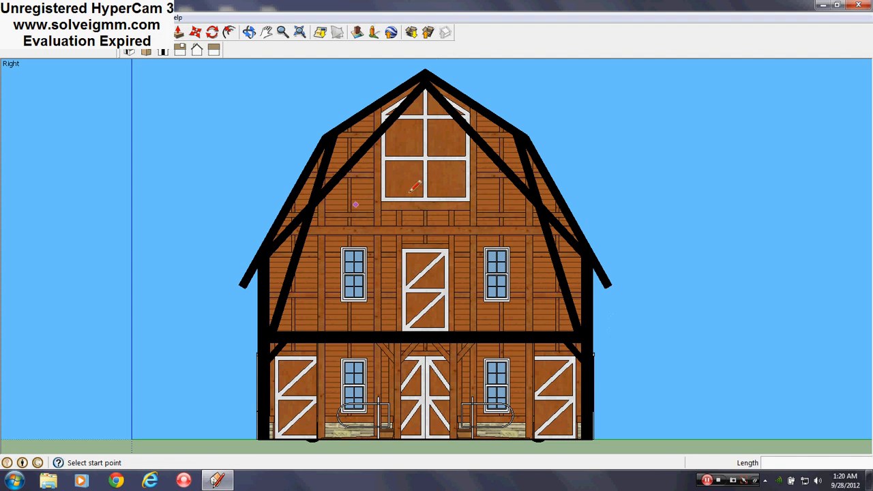
mouse_move(442, 139)
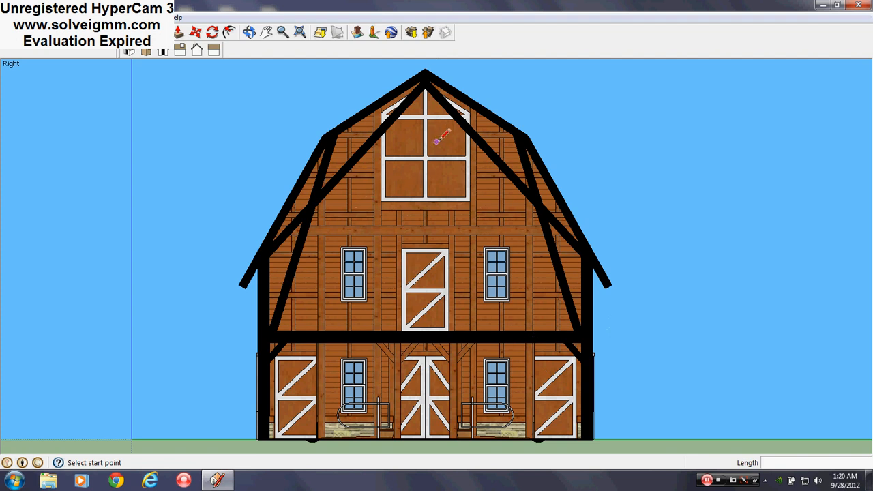
mouse_move(556, 190)
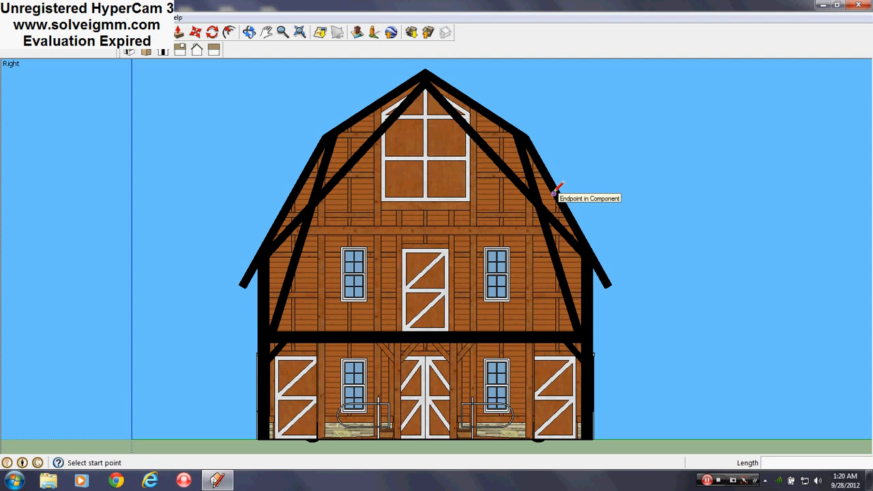
mouse_move(426, 131)
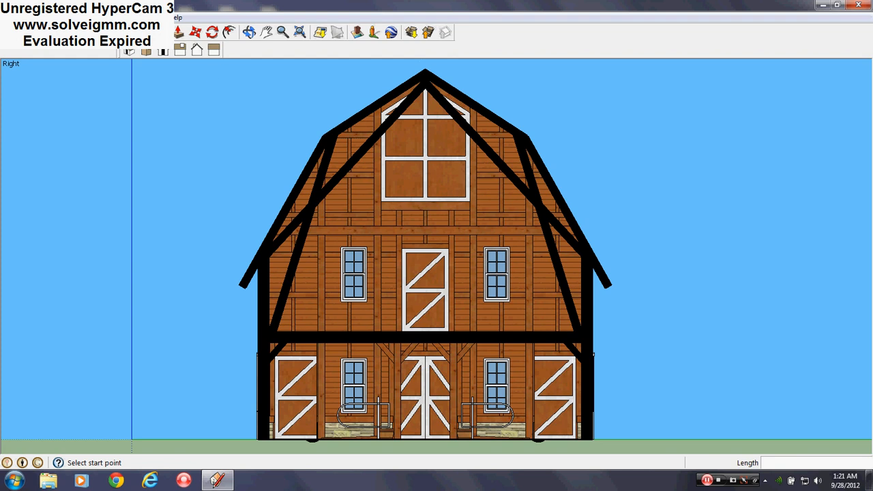
- Set the camera to Perspective and bring up the section plane's context options to move the cut inward
click(175, 17)
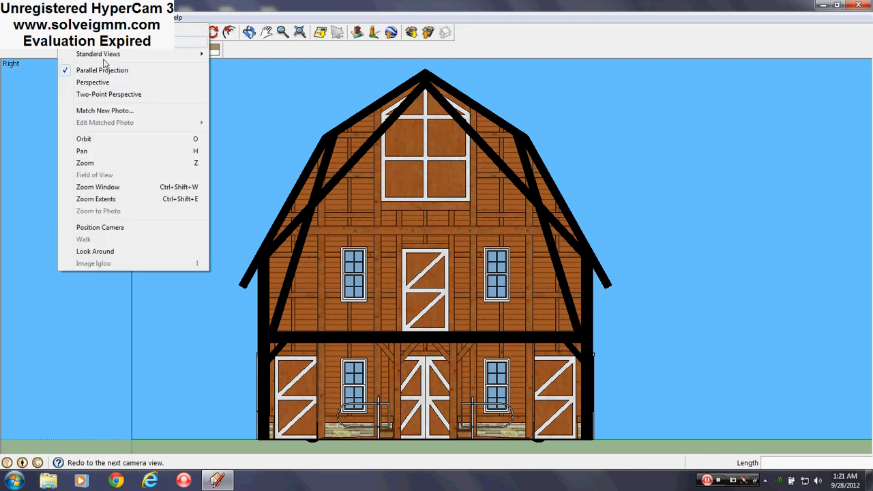
click(93, 82)
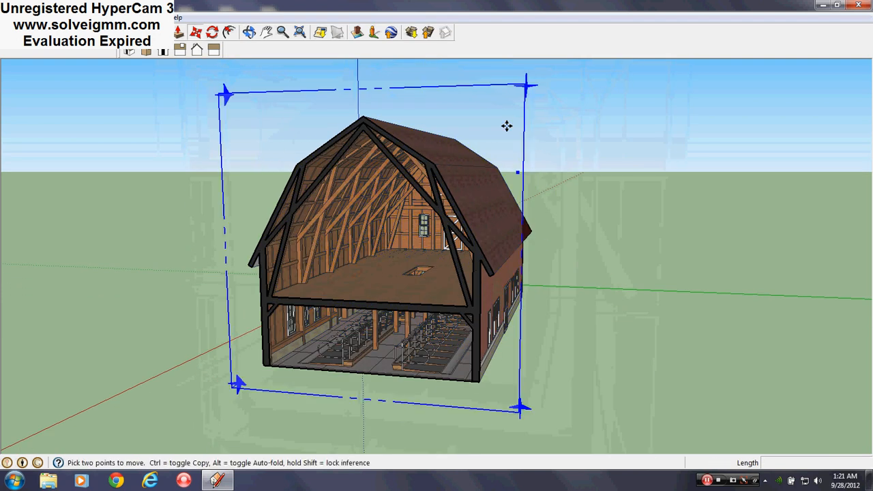
right_click(507, 126)
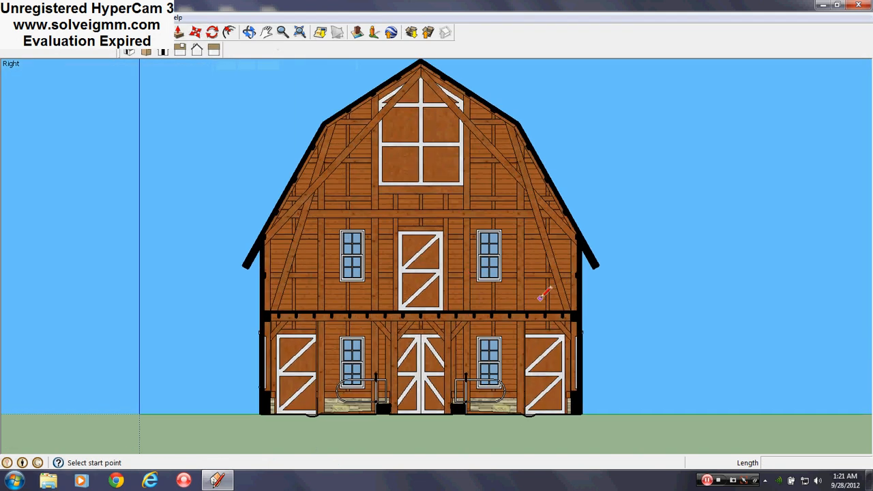
mouse_move(461, 283)
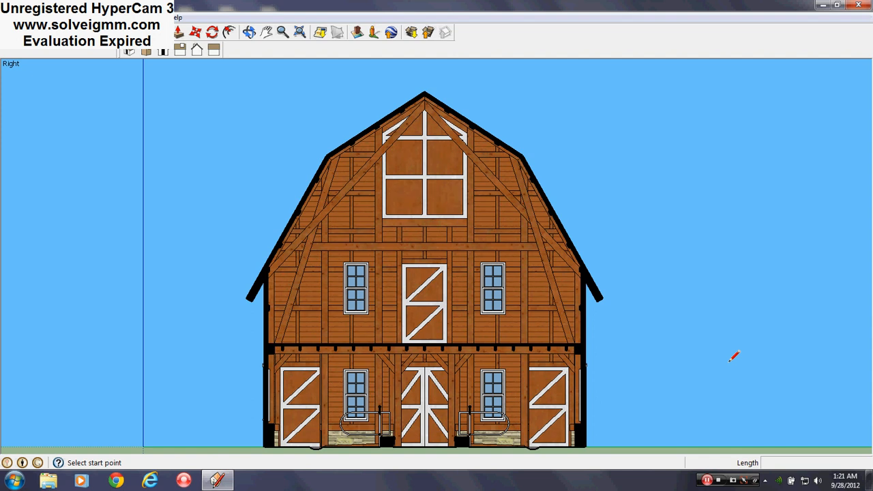
mouse_move(734, 354)
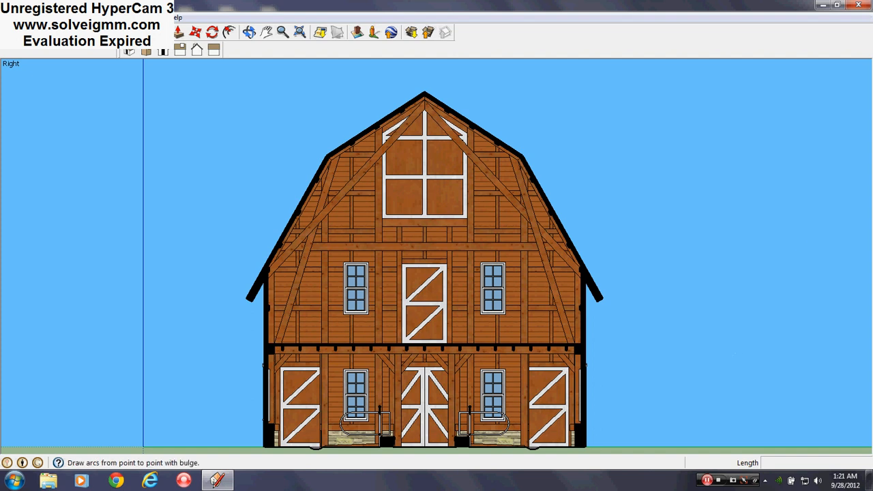
- Toggle off Section Cuts so the gable end wall shows whole with its windows and hay door
click(198, 17)
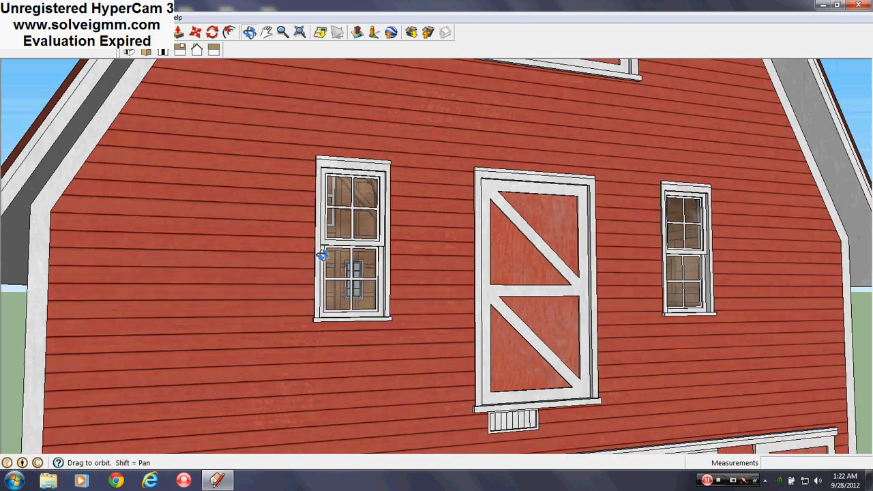
- Orbit back to show the whole red barn exterior from a corner
drag(322, 255, 380, 230)
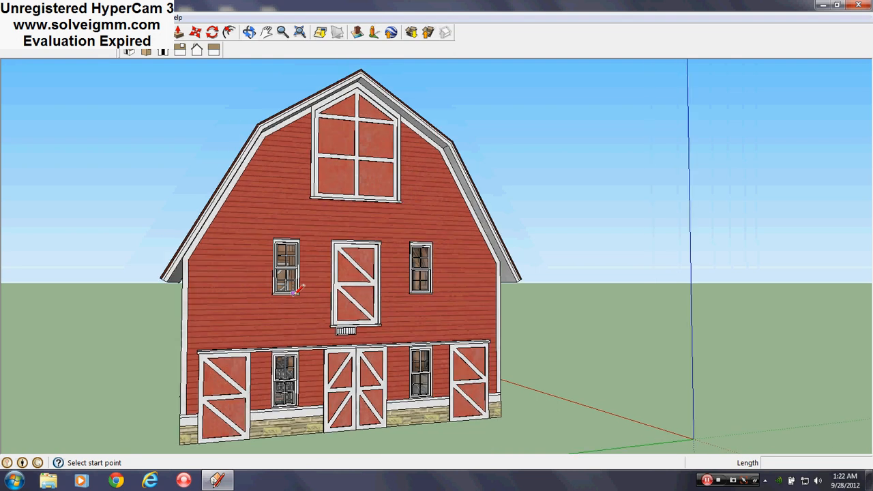
mouse_move(295, 292)
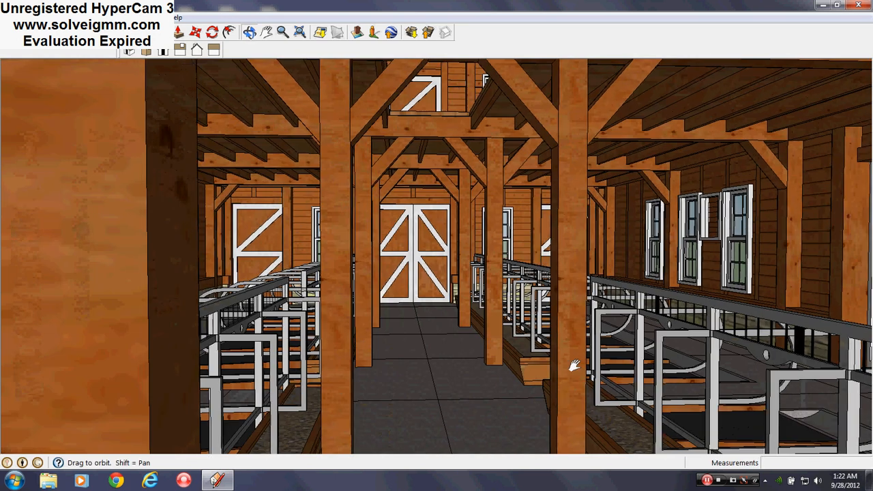
- Turn the view across the interior stall rows, then swing back out to the front corner
drag(576, 363, 539, 327)
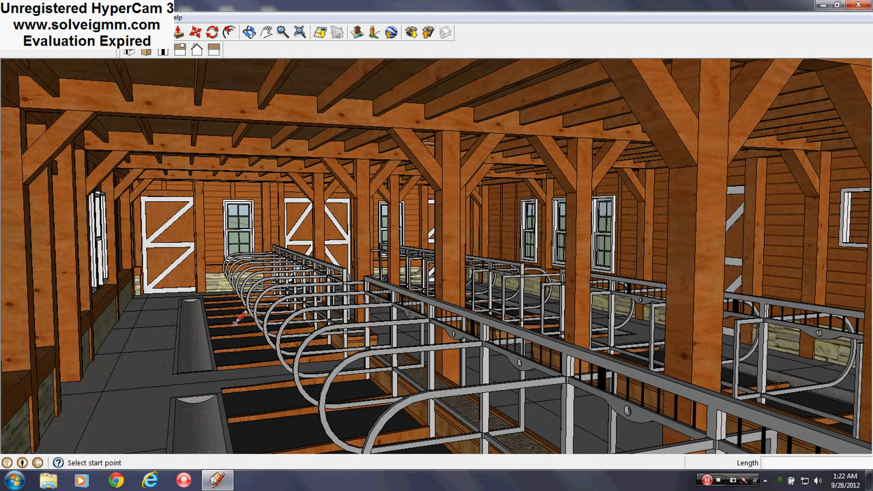
mouse_move(371, 271)
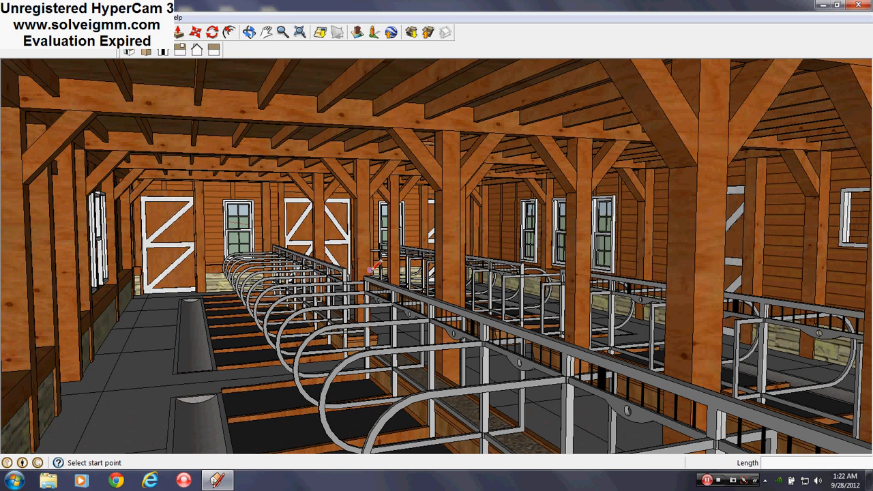
mouse_move(466, 206)
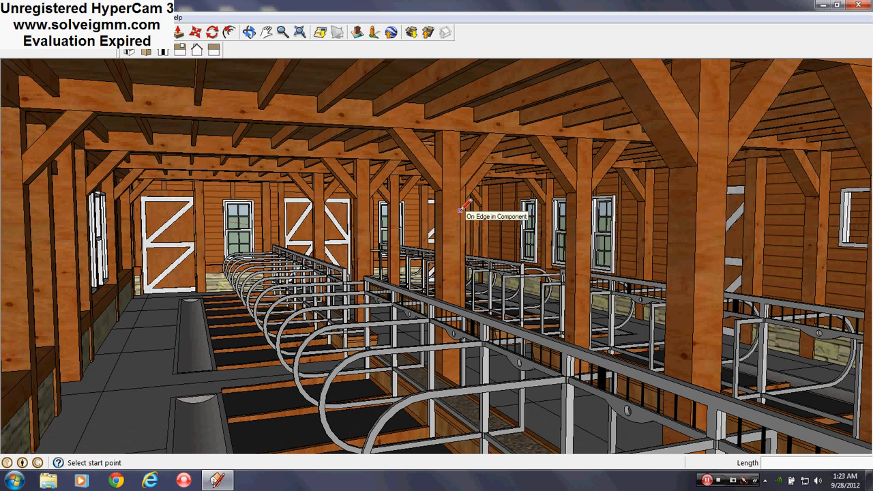
drag(464, 260, 546, 239)
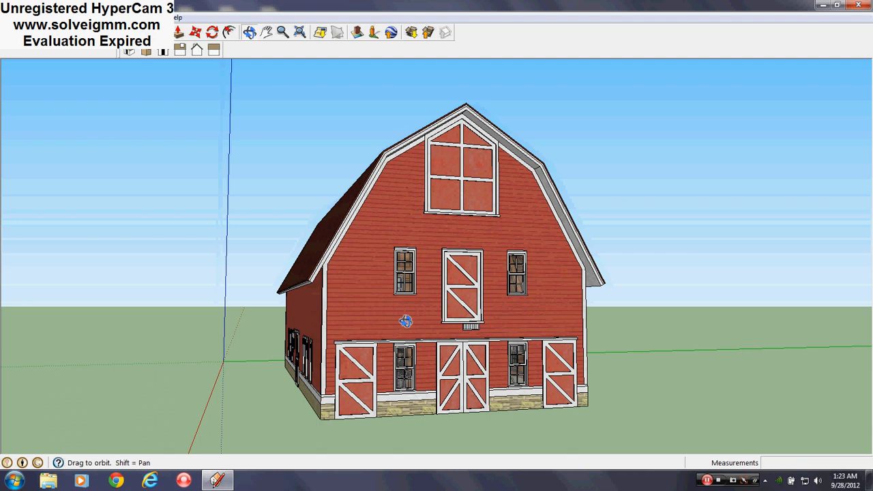
- Orbit to a three-quarter exterior view showing the barn's end wall and long windowed side
drag(407, 321, 546, 320)
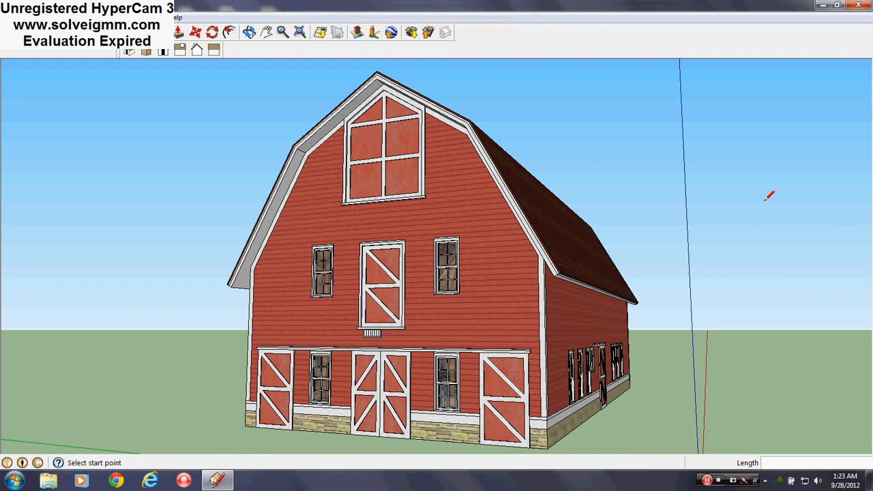
mouse_move(775, 213)
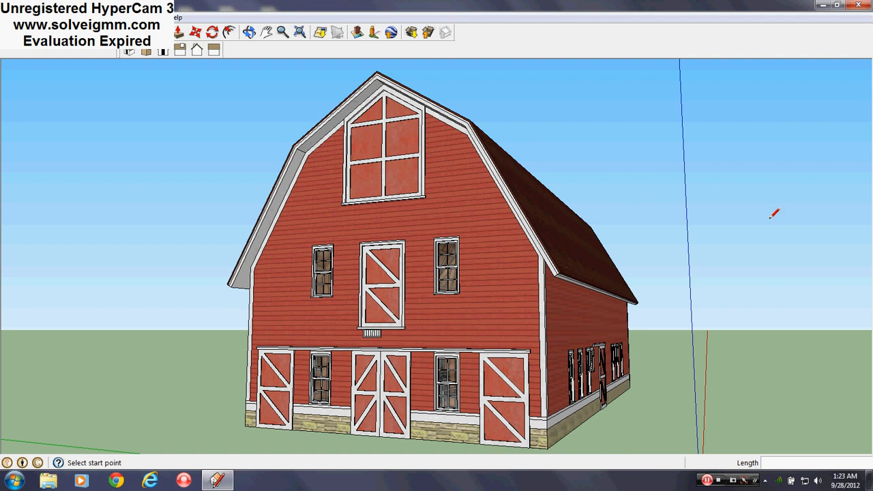
mouse_move(745, 426)
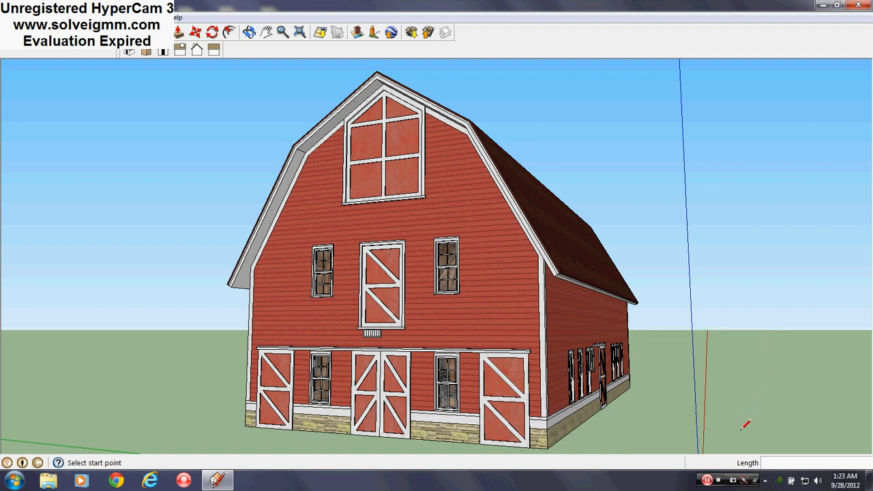